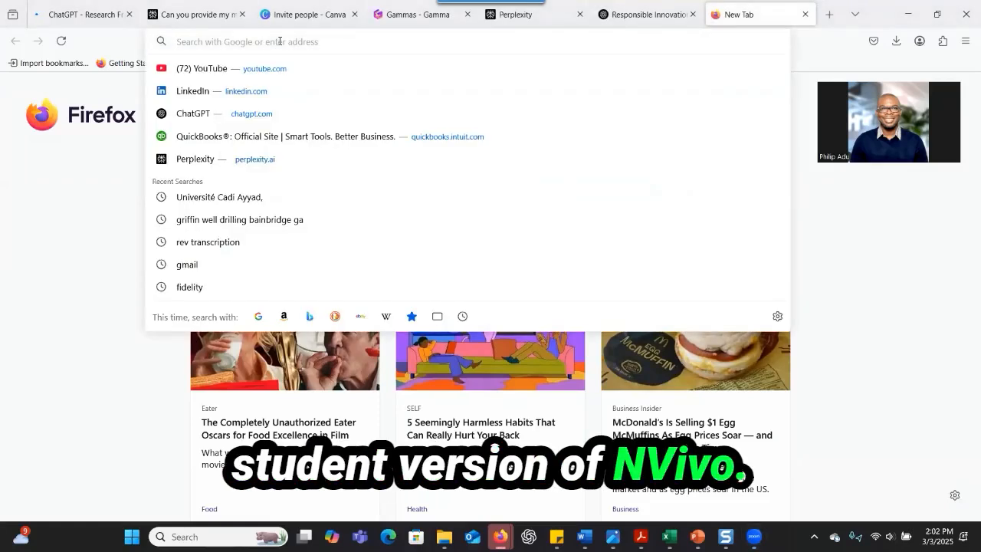
- Search Google for "NVivo" to bring up its results
{"action": "type", "text": "NVivo"}
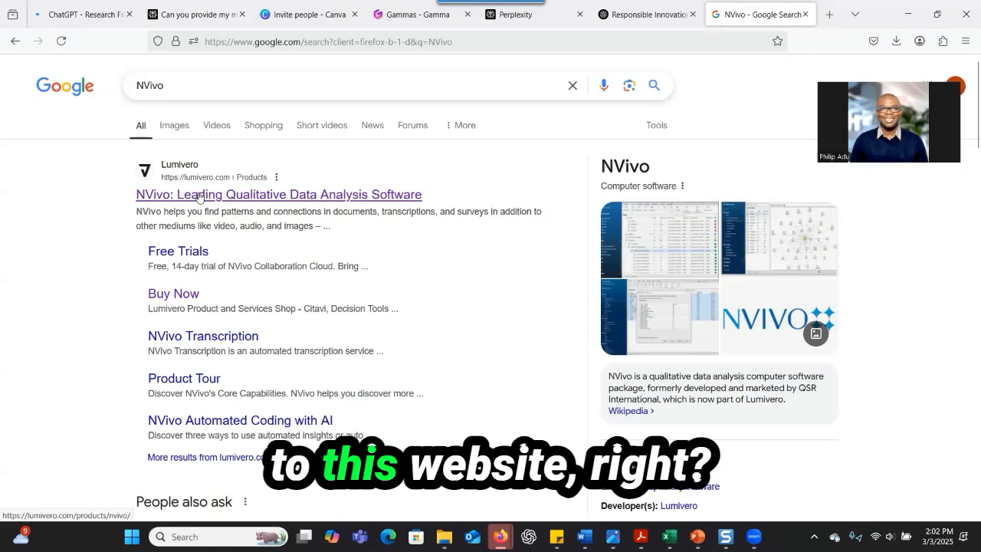
- Go from the Lumivero NVivo result through Buy Now to the NVivo purchase page ($118–$2,038)
{"action": "left_click", "coordinate": [279, 193]}
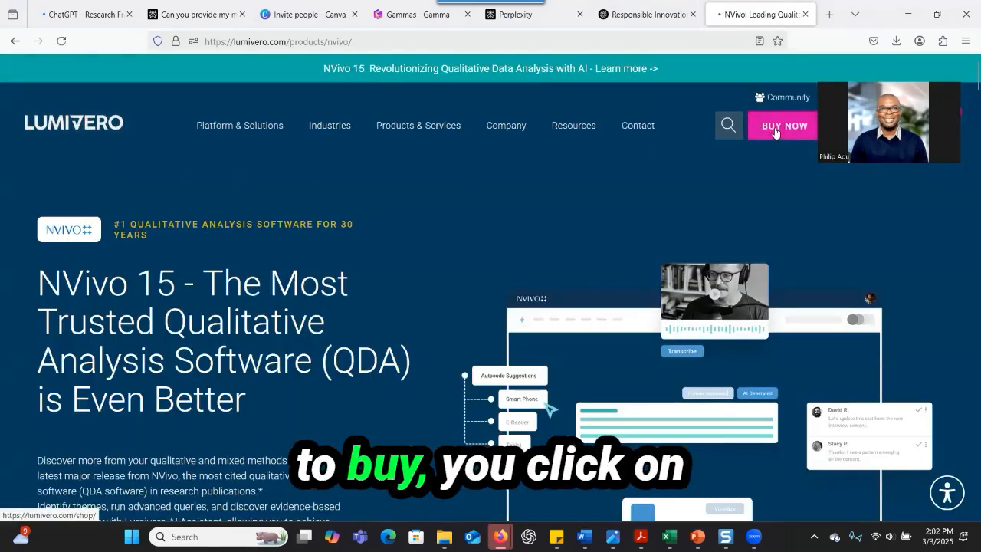
{"action": "left_click", "coordinate": [781, 125]}
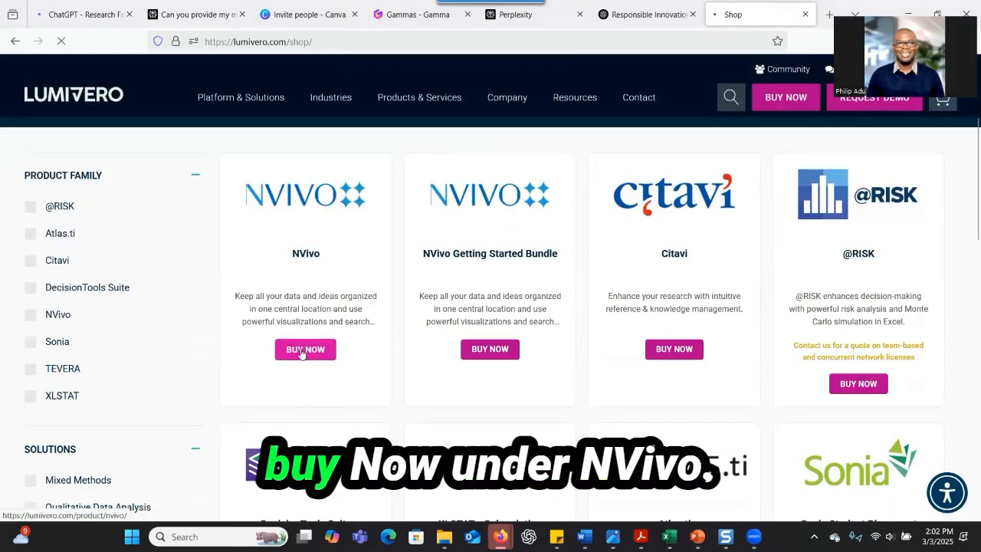
{"action": "left_click", "coordinate": [305, 350]}
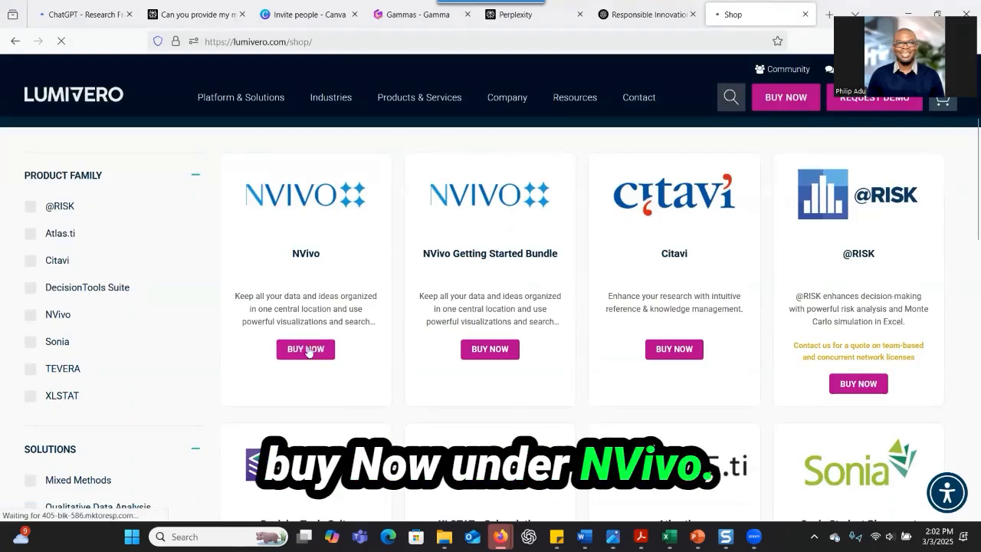
{"action": "left_click", "coordinate": [305, 350]}
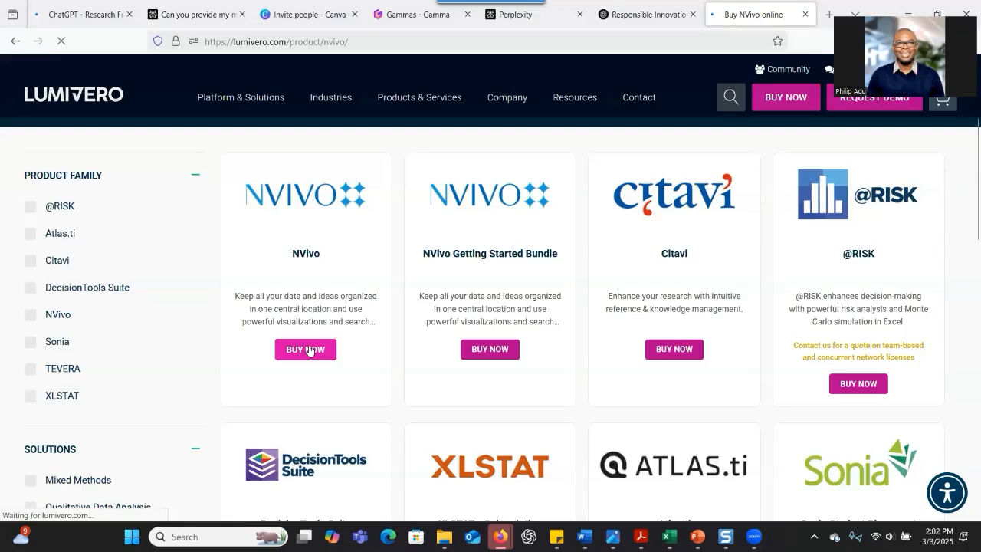
{"action": "left_click", "coordinate": [305, 349]}
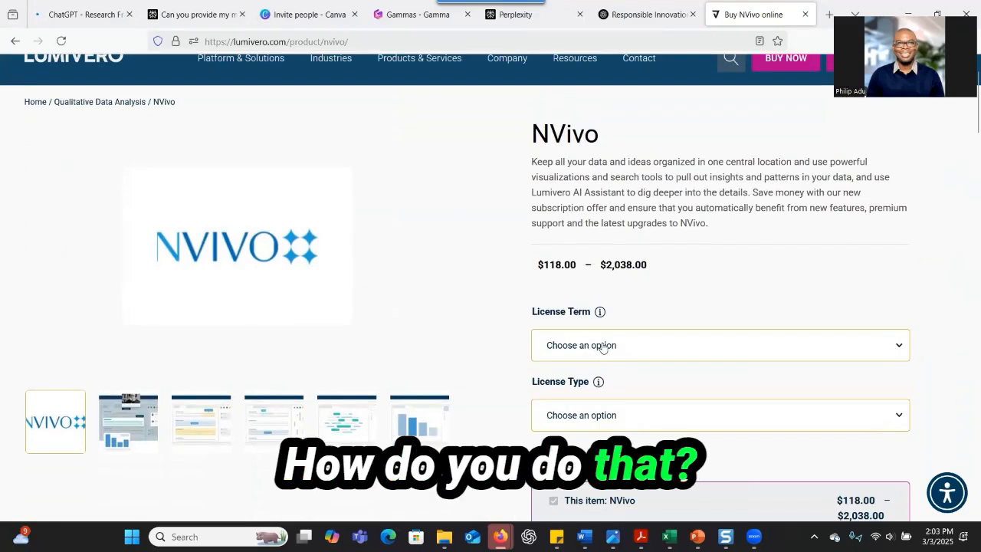
- Choose Annual Subscription with a Student License, pricing NVivo at $118.00 per year
{"action": "left_click", "coordinate": [720, 345]}
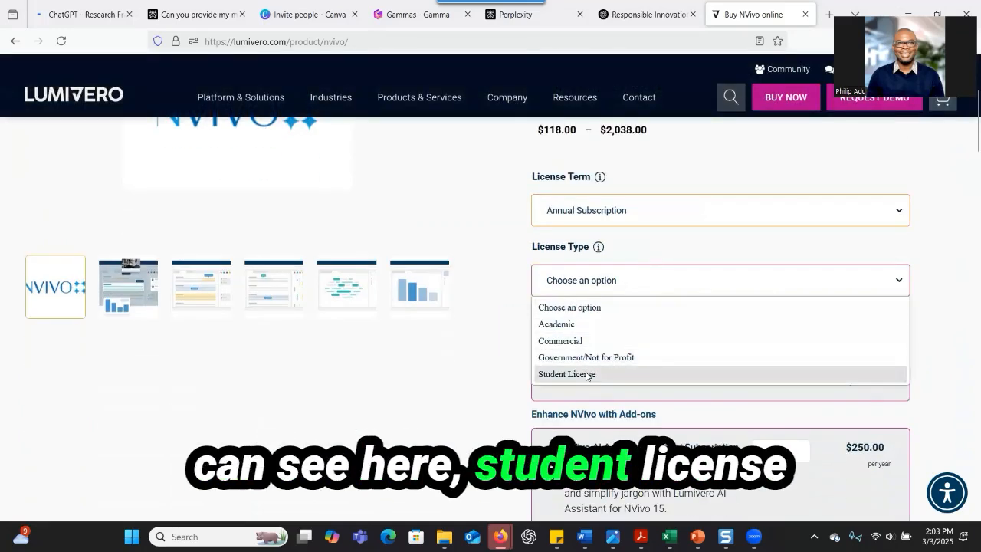
{"action": "left_click", "coordinate": [567, 374]}
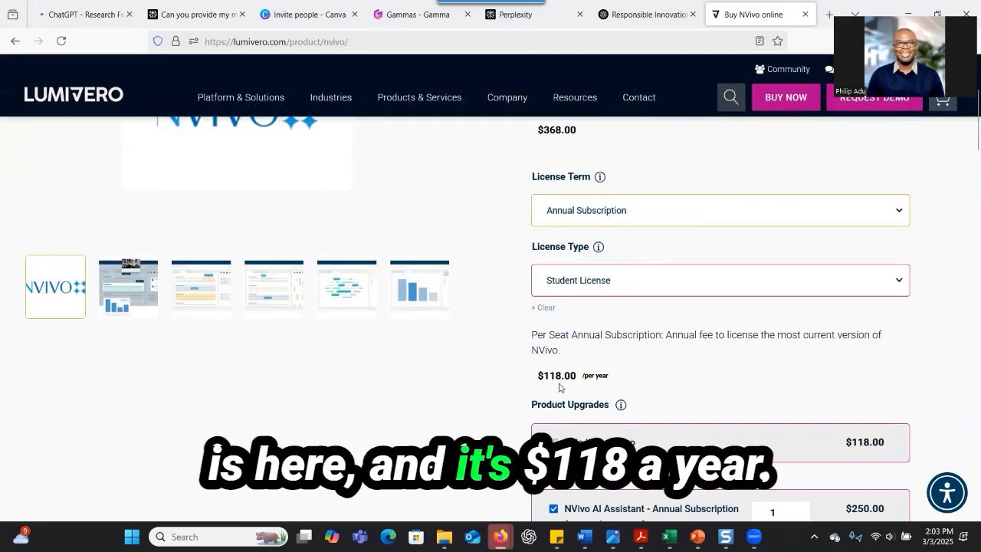
{"action": "scroll", "scroll_direction": "down", "scroll_amount": 3}
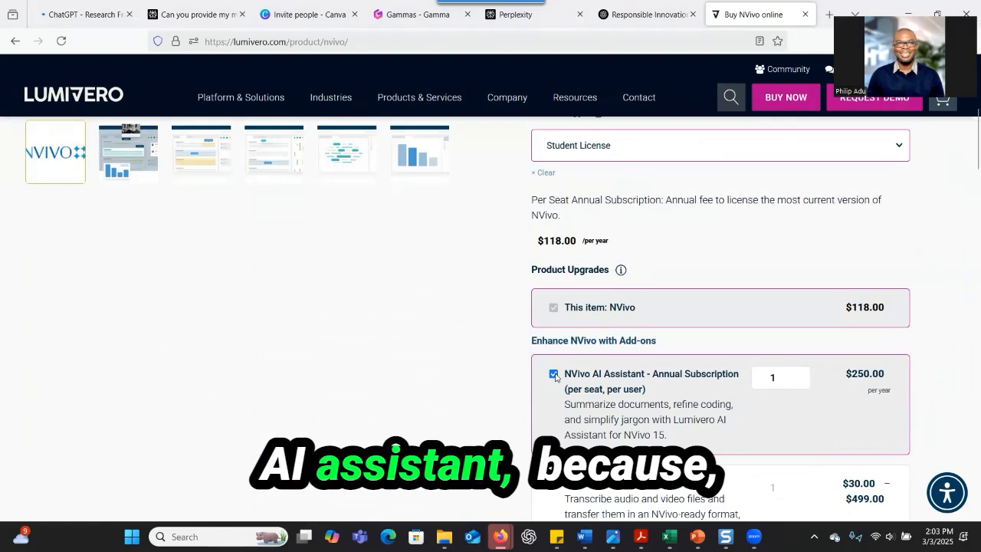
- Uncheck the $250 NVivo AI Assistant annual add-on, leaving the order at $118/year
{"action": "left_click", "coordinate": [553, 374]}
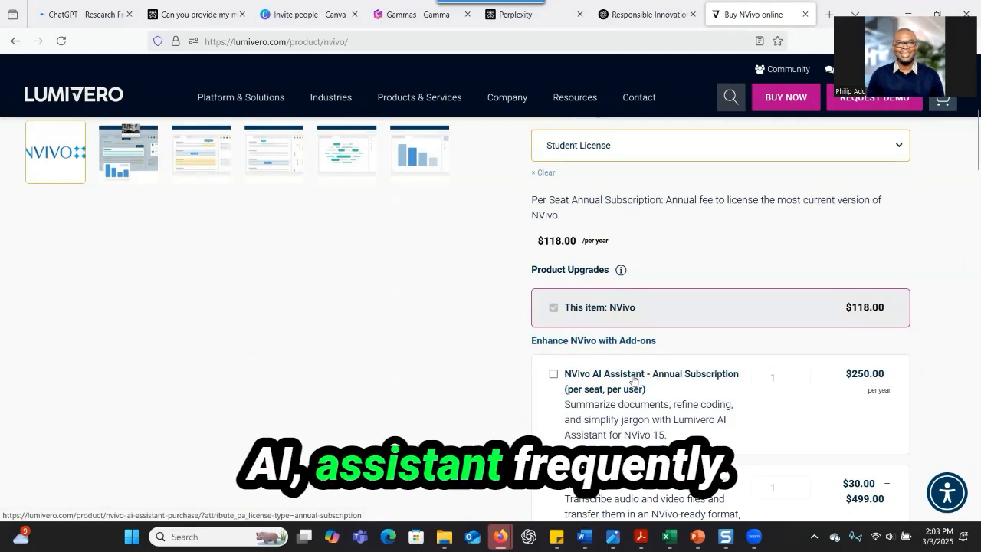
{"action": "mouse_move", "coordinate": [553, 260]}
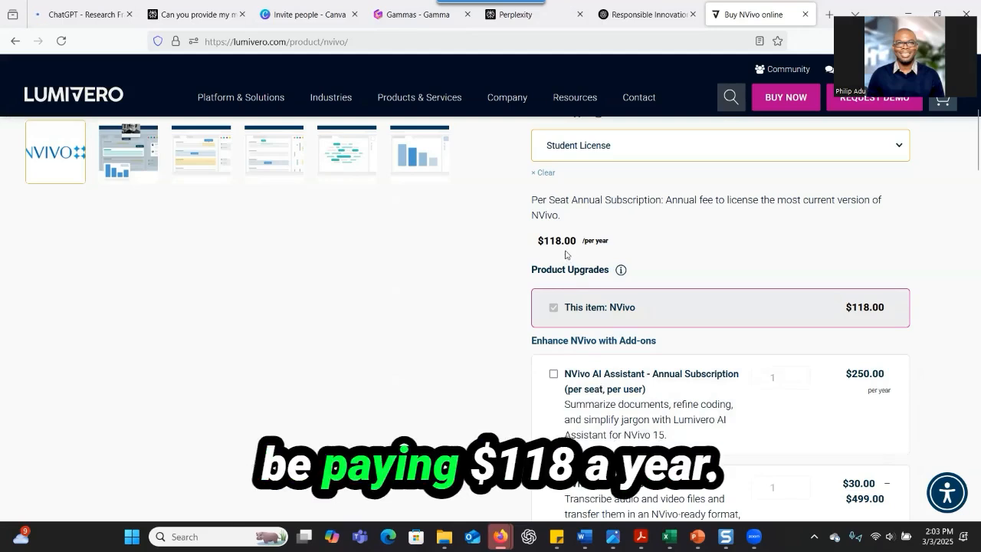
{"action": "scroll", "scroll_direction": "down", "scroll_amount": 3}
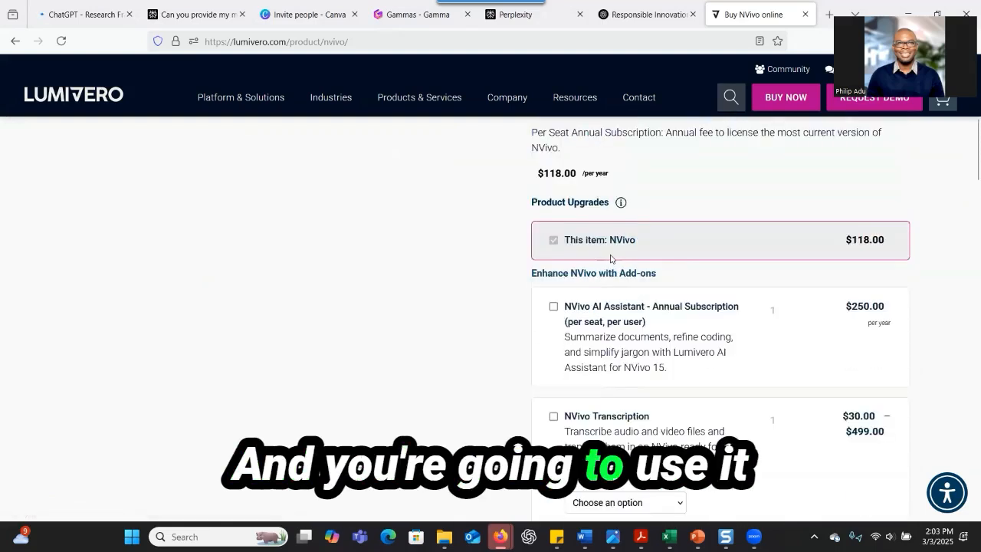
{"action": "scroll", "scroll_direction": "down", "scroll_amount": 3}
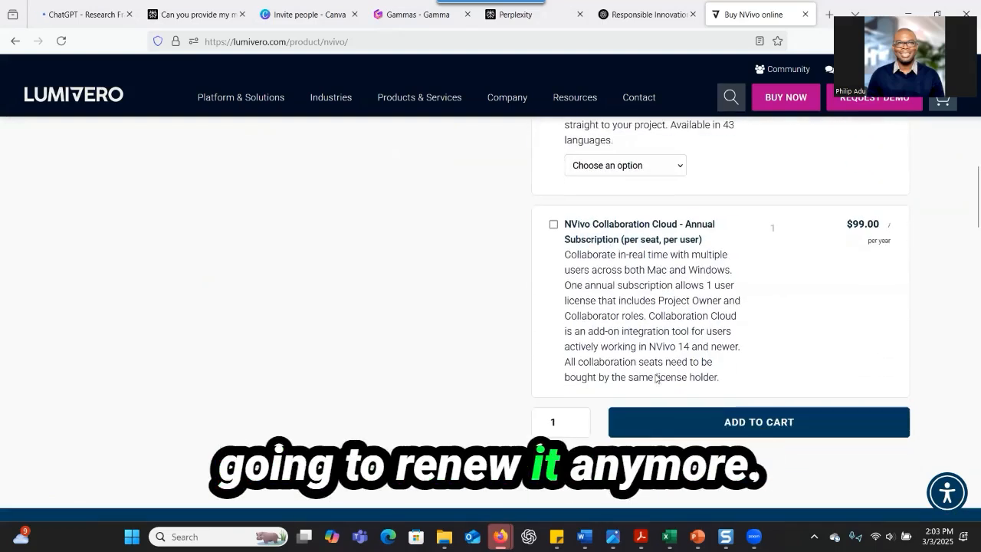
{"action": "mouse_move", "coordinate": [698, 417]}
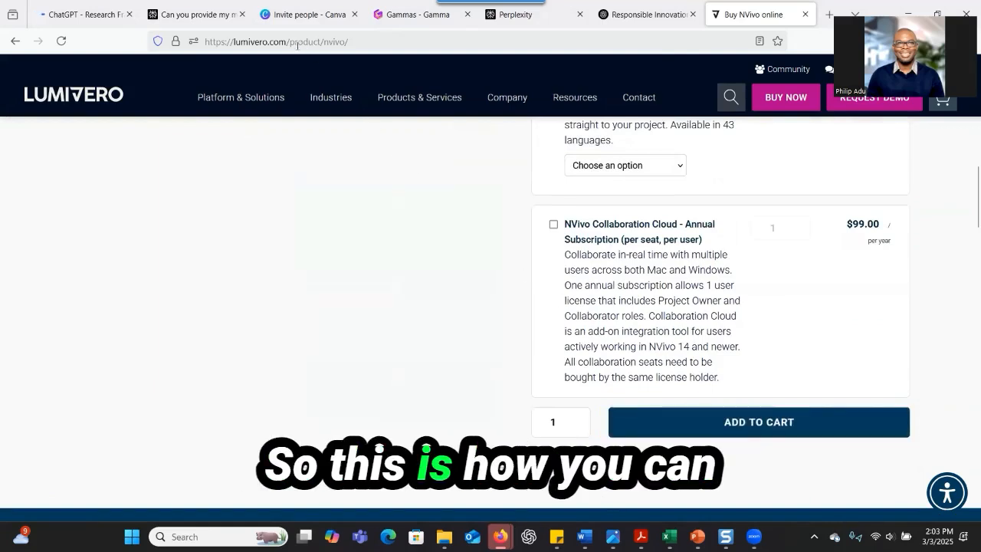
{"action": "left_click", "coordinate": [275, 42]}
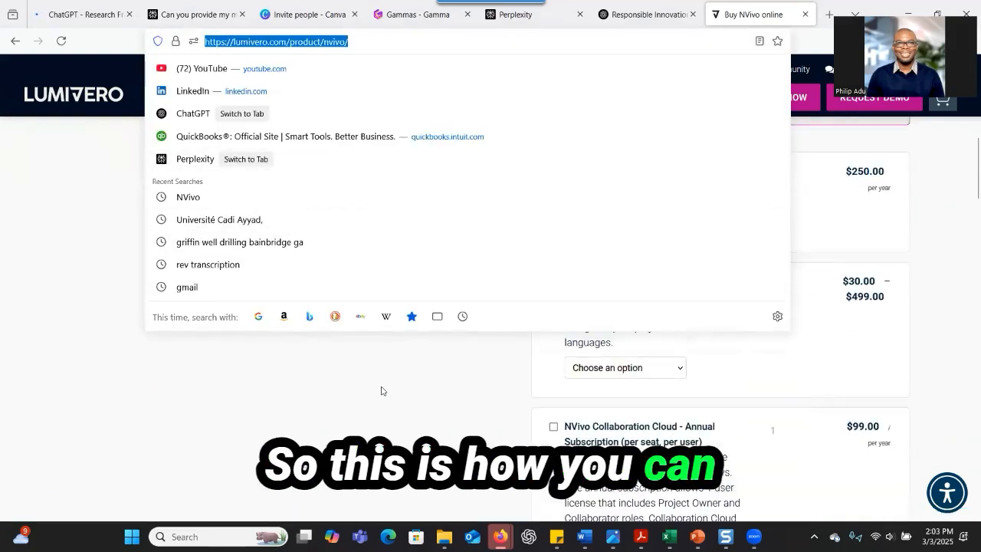